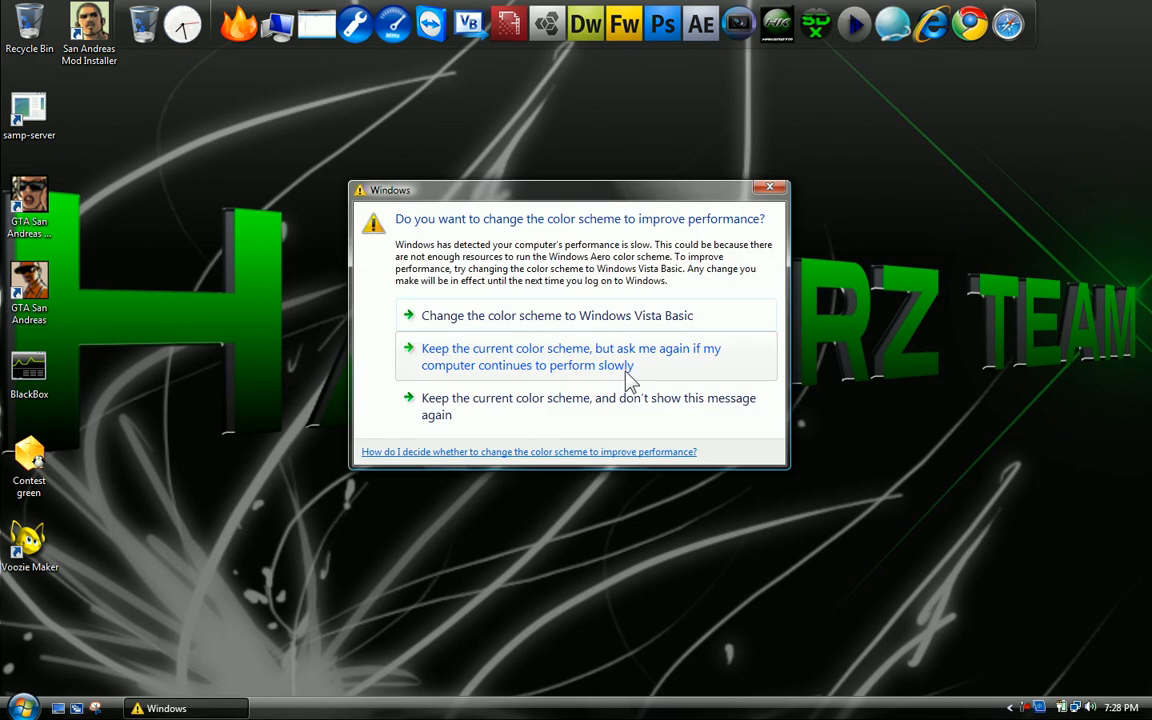
# Dismiss the Basic color scheme prompt, keeping the current scheme and asking again if slow.
pyautogui.click(569, 356)
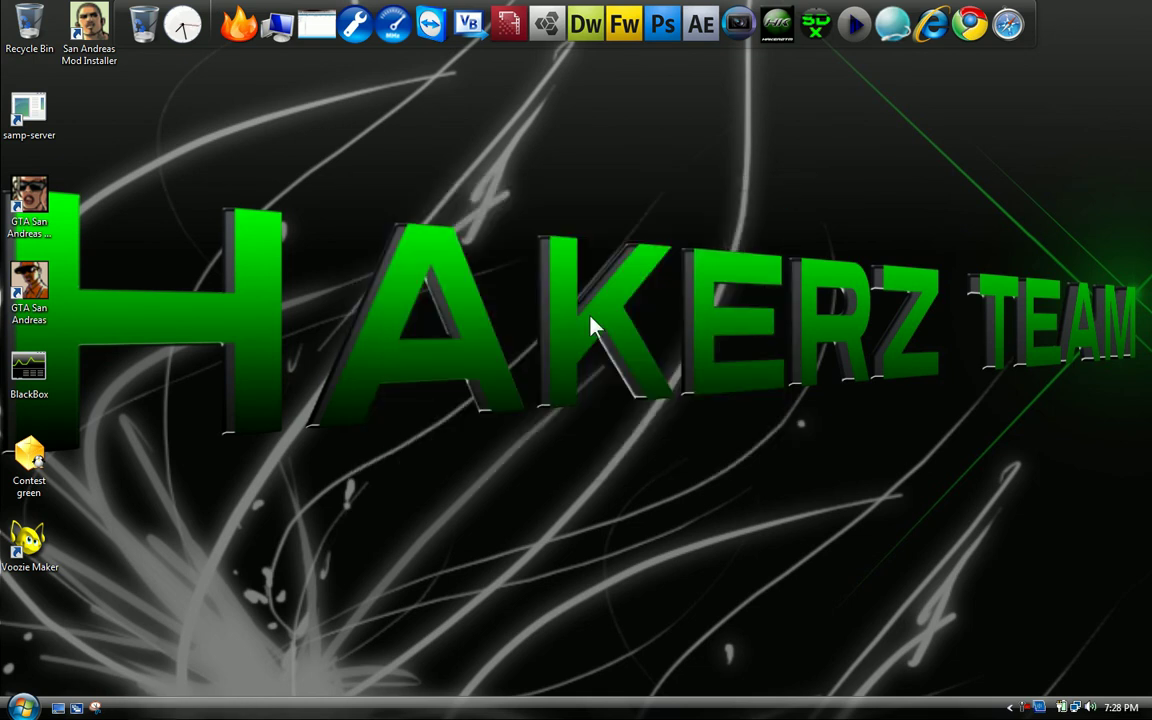